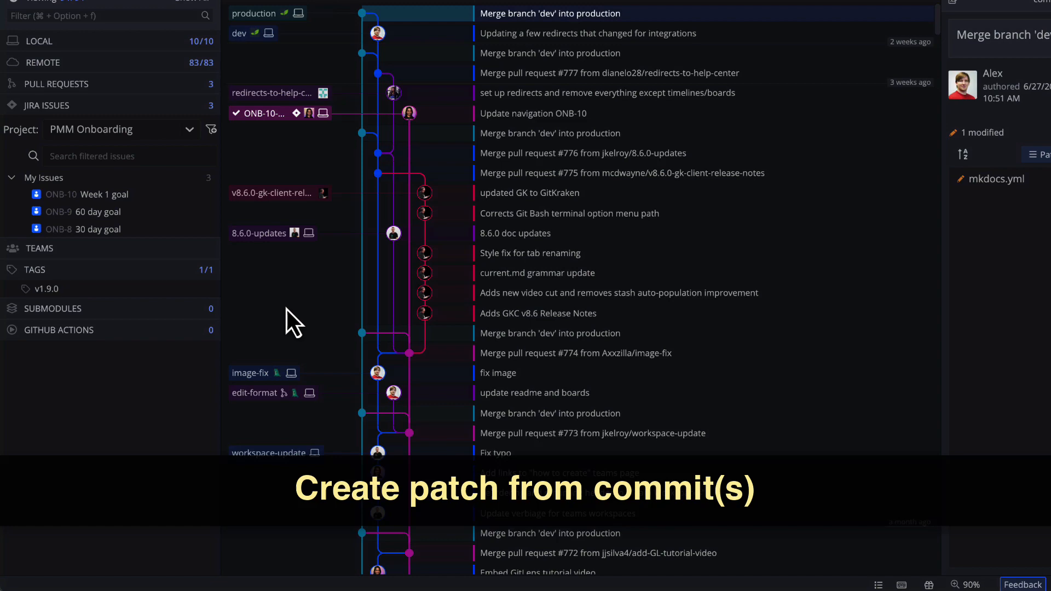
# Step: Save the 'updated GK to GitKraken' commit e5c6f7 as the patch file e5c6f7.patch
pyautogui.scroll(-3)
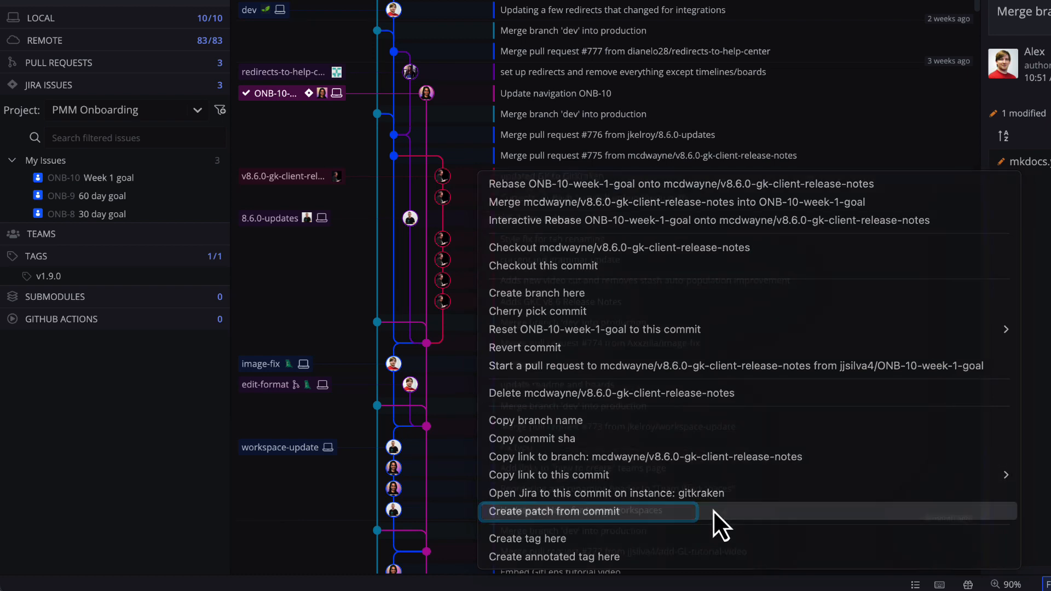
pyautogui.click(551, 511)
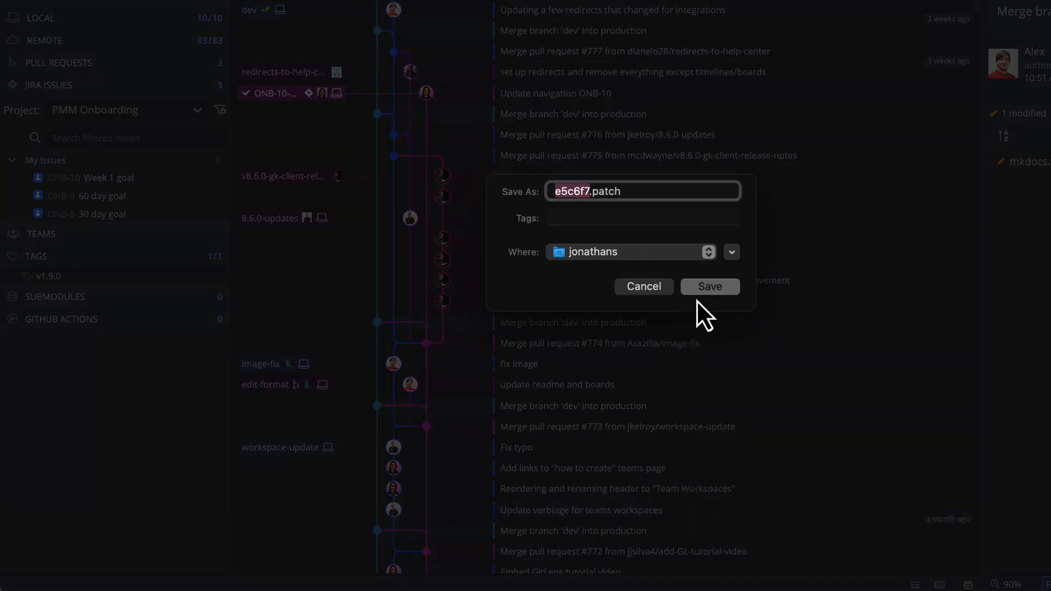
pyautogui.click(709, 285)
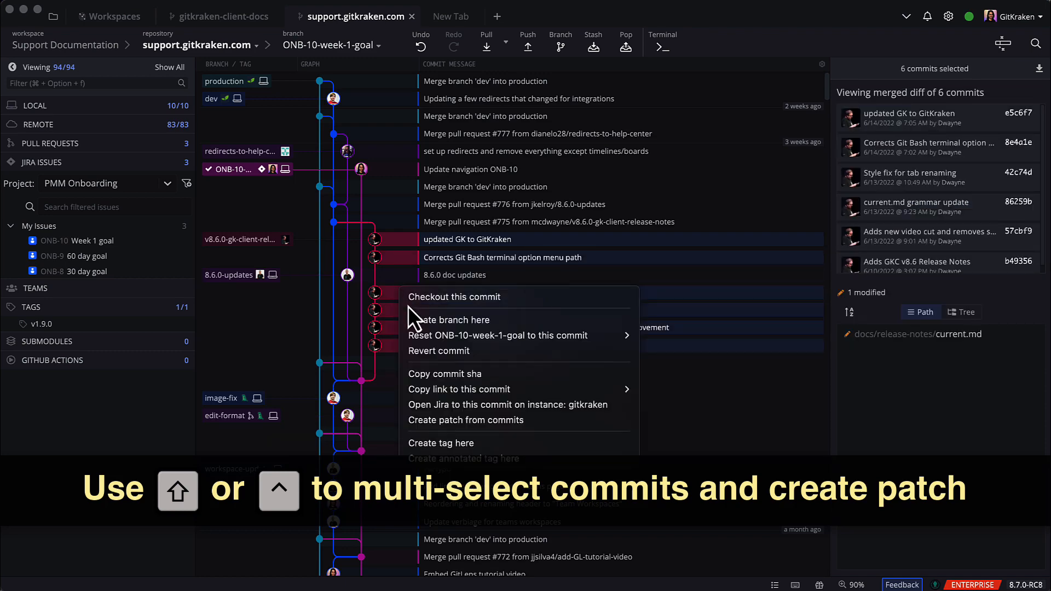
pyautogui.moveTo(543, 429)
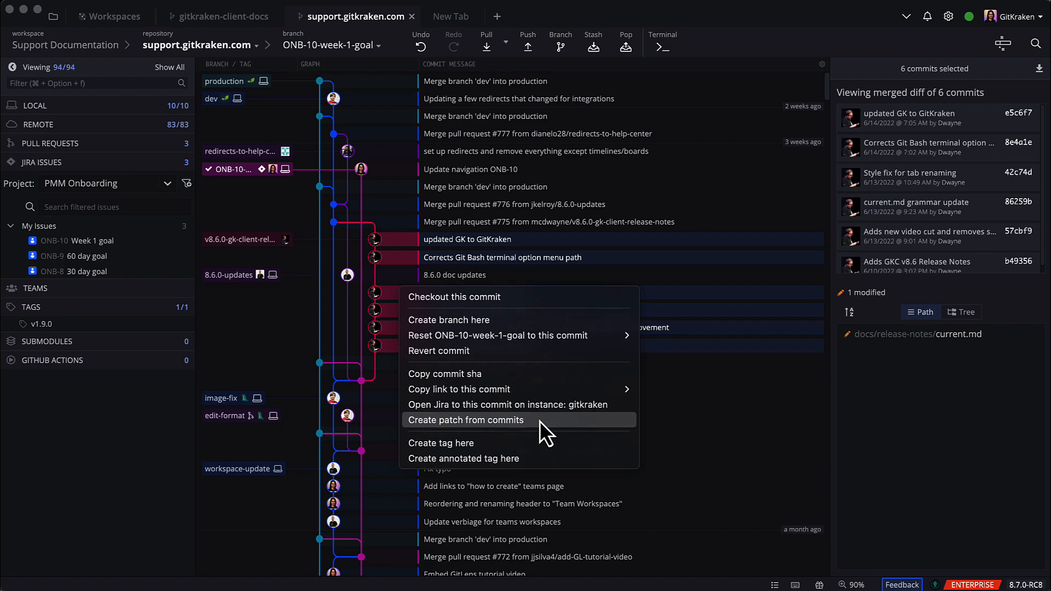
# Step: Save the six selected commits as the single patch file b49356 - e5c6f7.patch
pyautogui.click(465, 419)
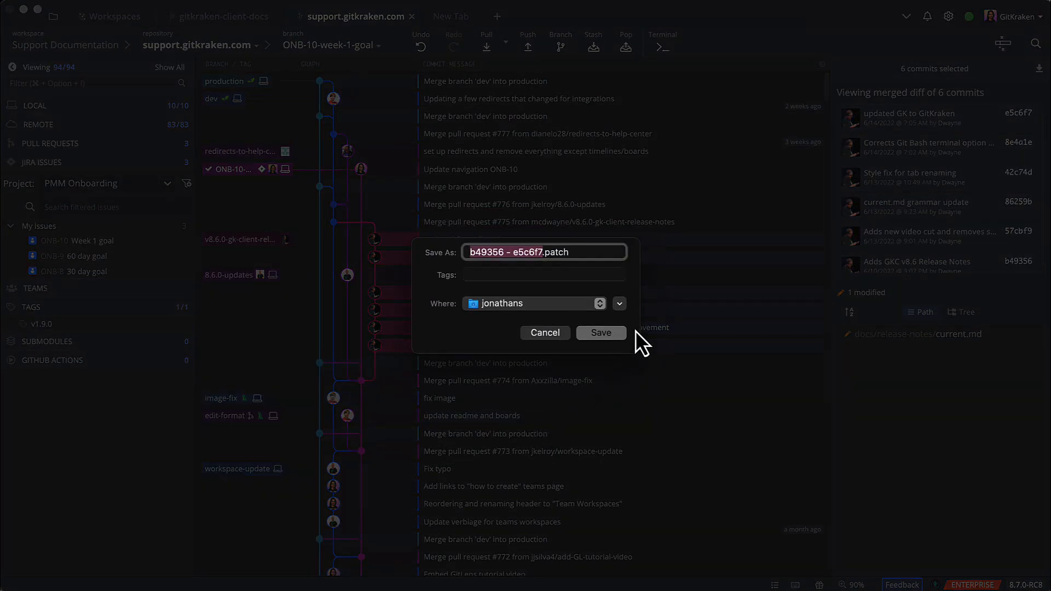
pyautogui.click(598, 332)
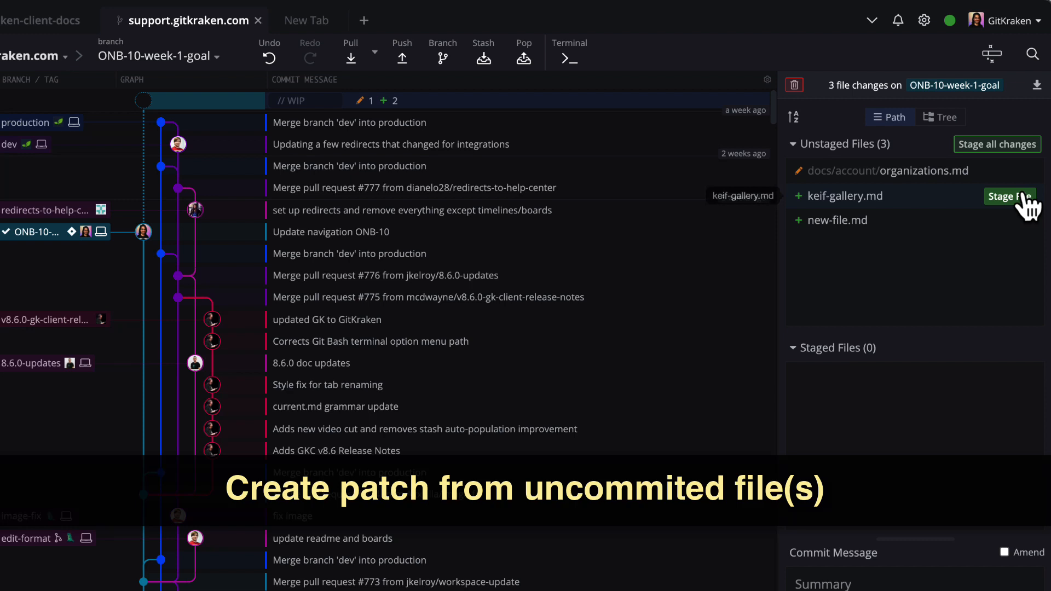
# Step: Create a patch from the unstaged changes to organizations.md
pyautogui.rightClick(884, 170)
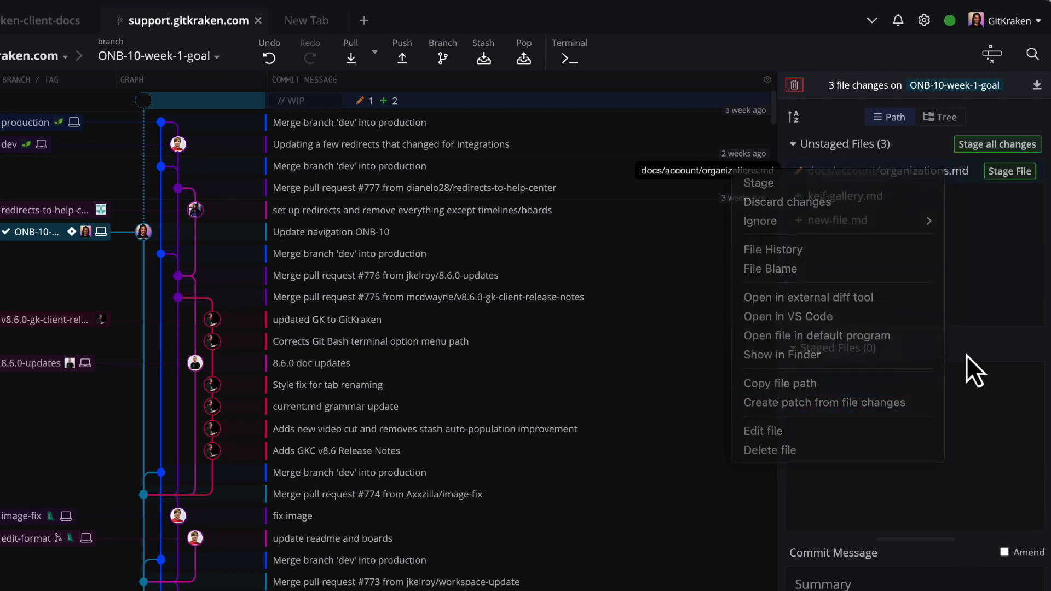
pyautogui.click(837, 220)
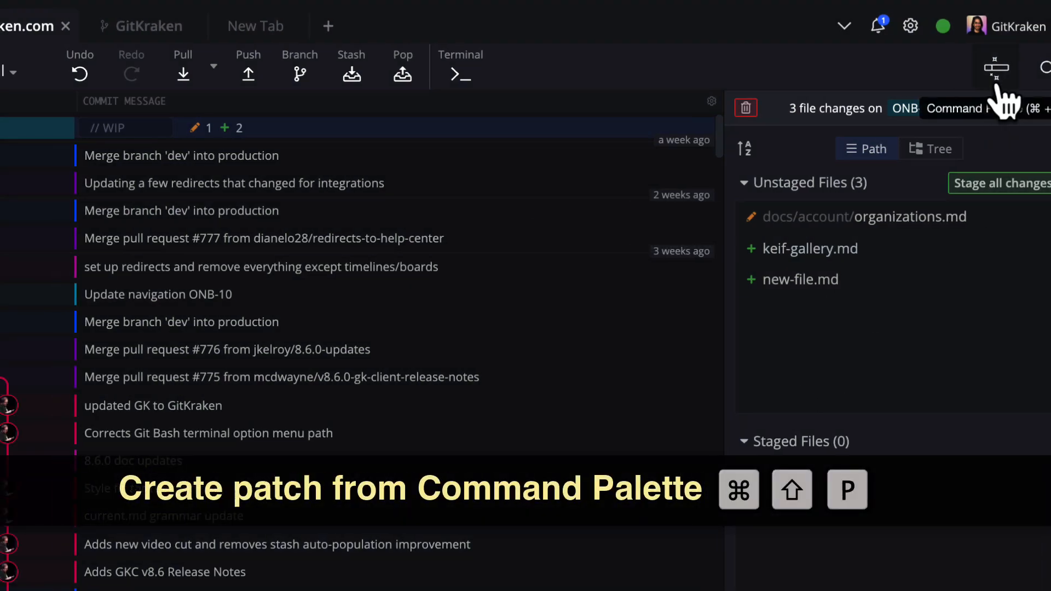
# Step: From the command palette, create a patch of all working directory changes as Changes-On-2351a6.patch
pyautogui.press('cmd+shift+p')
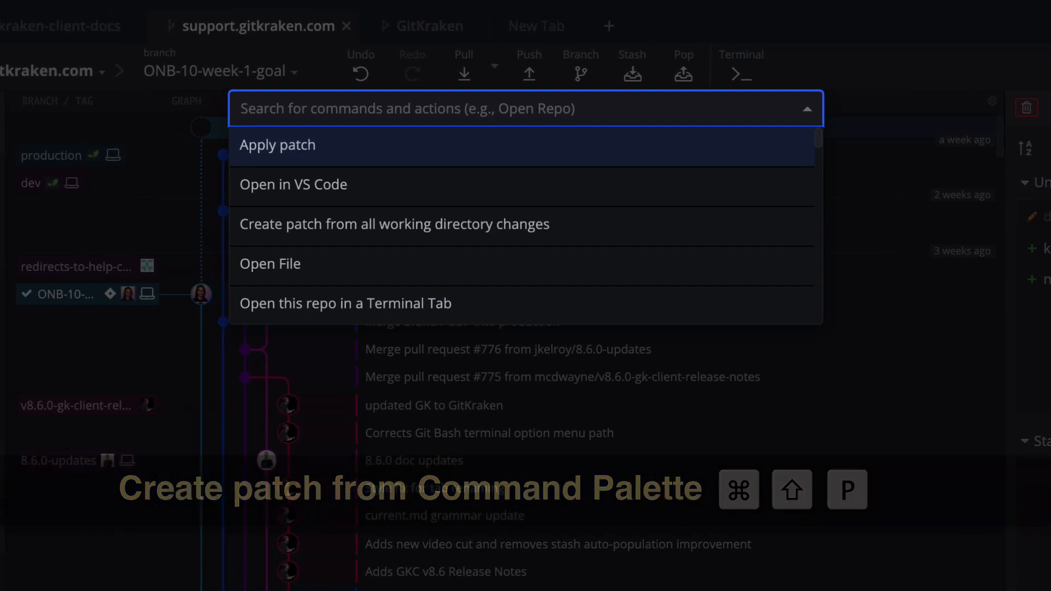
pyautogui.write('patch')
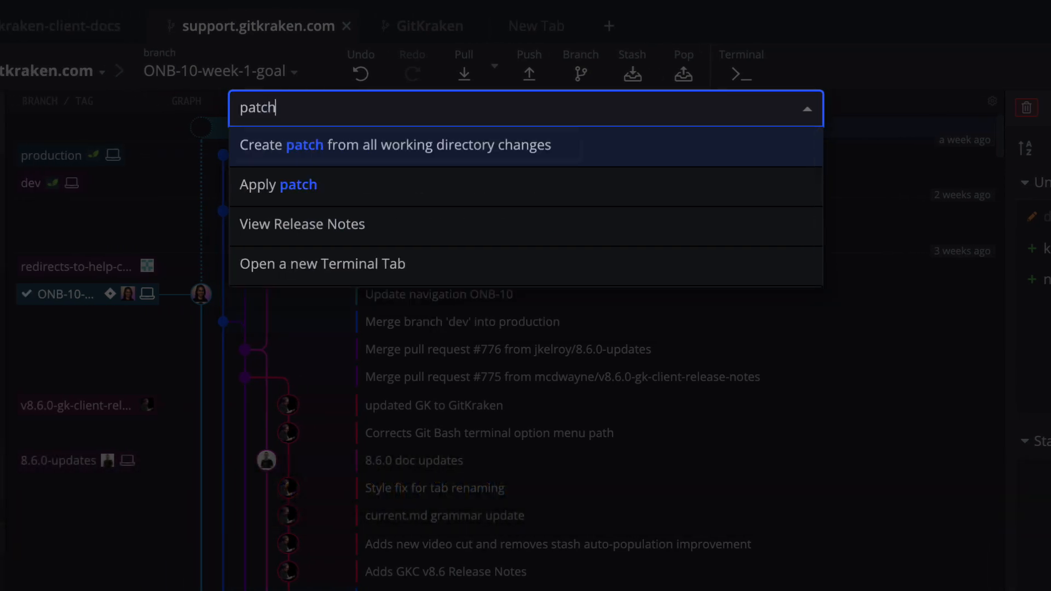
pyautogui.moveTo(401, 146)
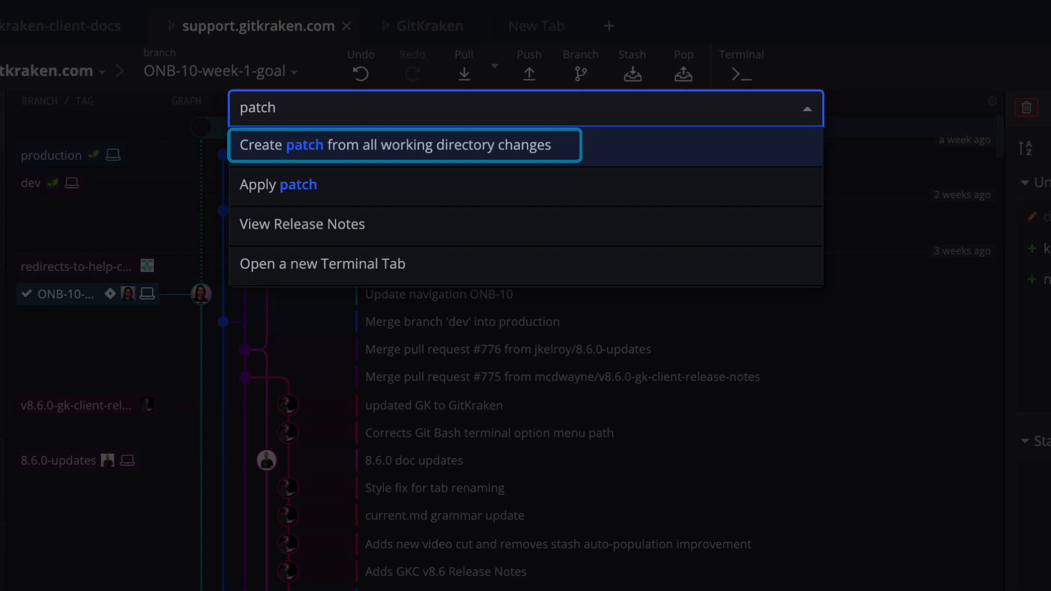
pyautogui.click(404, 144)
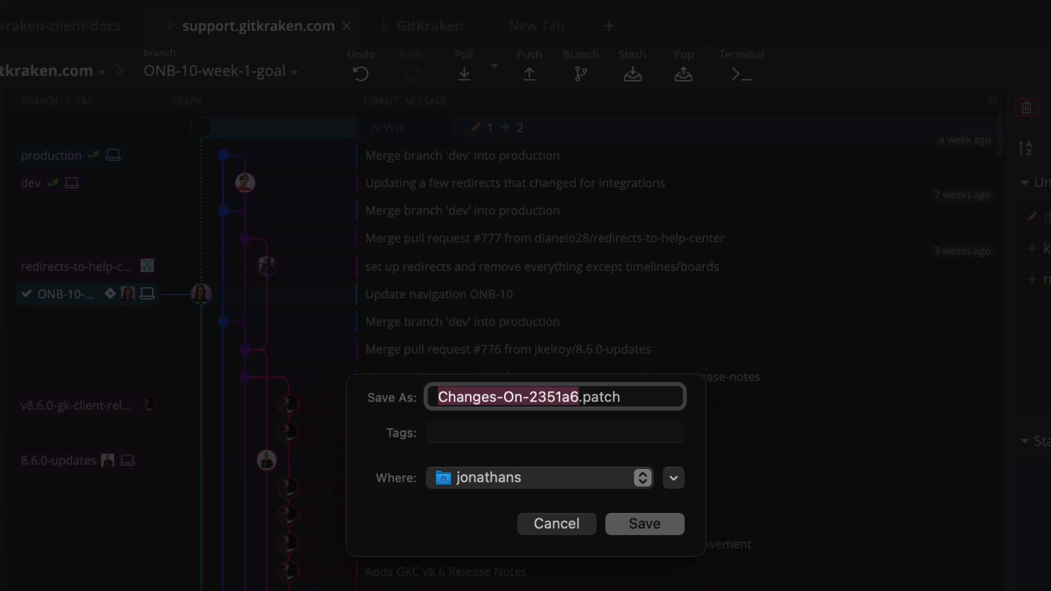
# Step: Apply Changes-On-2351a6.patch to the support.gitkraken.com repository via the command palette
pyautogui.press('cmd+shift+p')
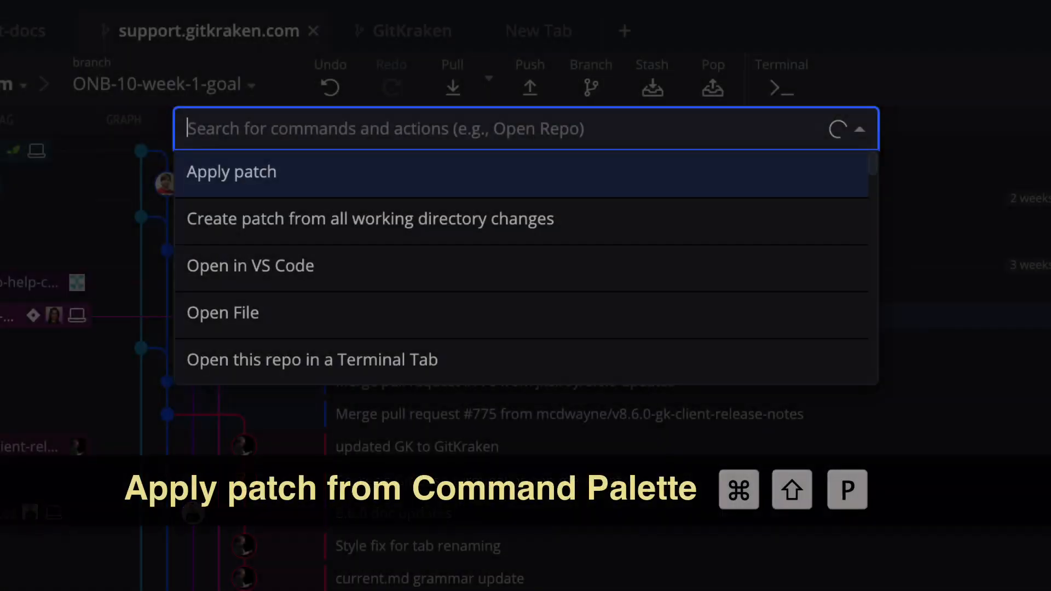
pyautogui.write('pat')
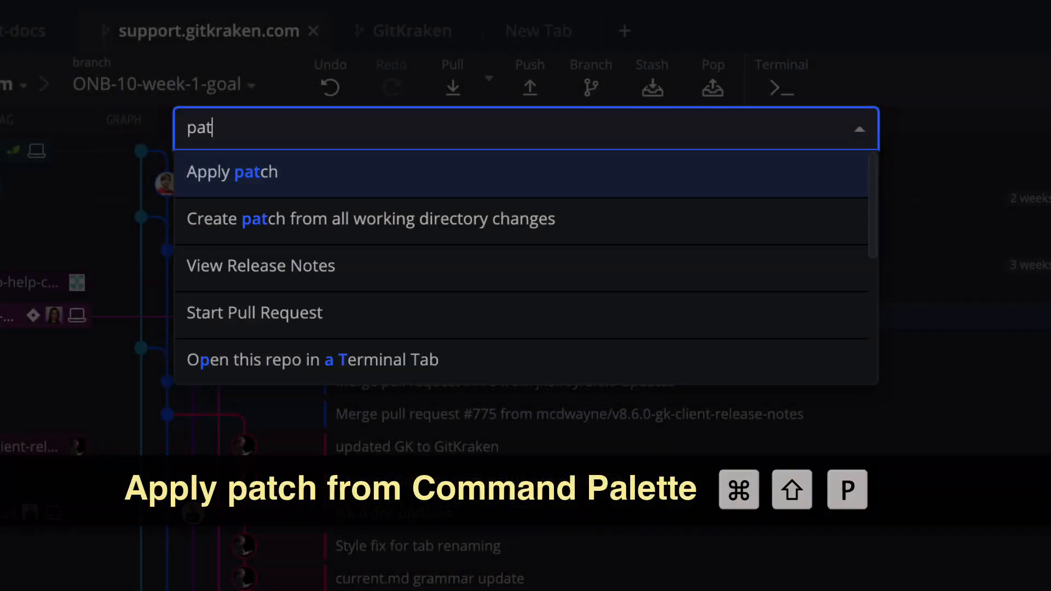
pyautogui.write('ch')
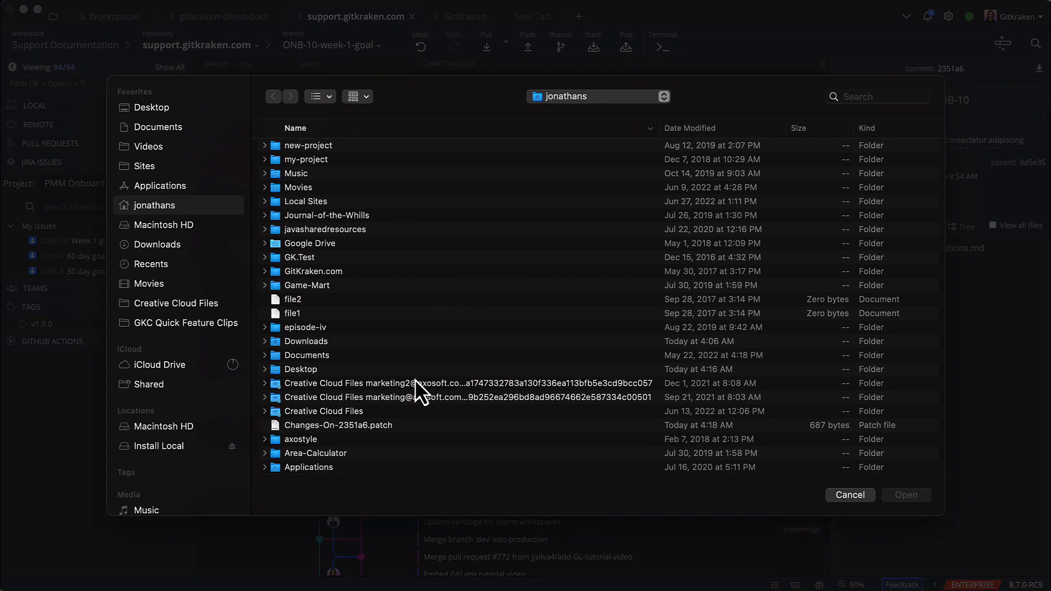
pyautogui.click(339, 424)
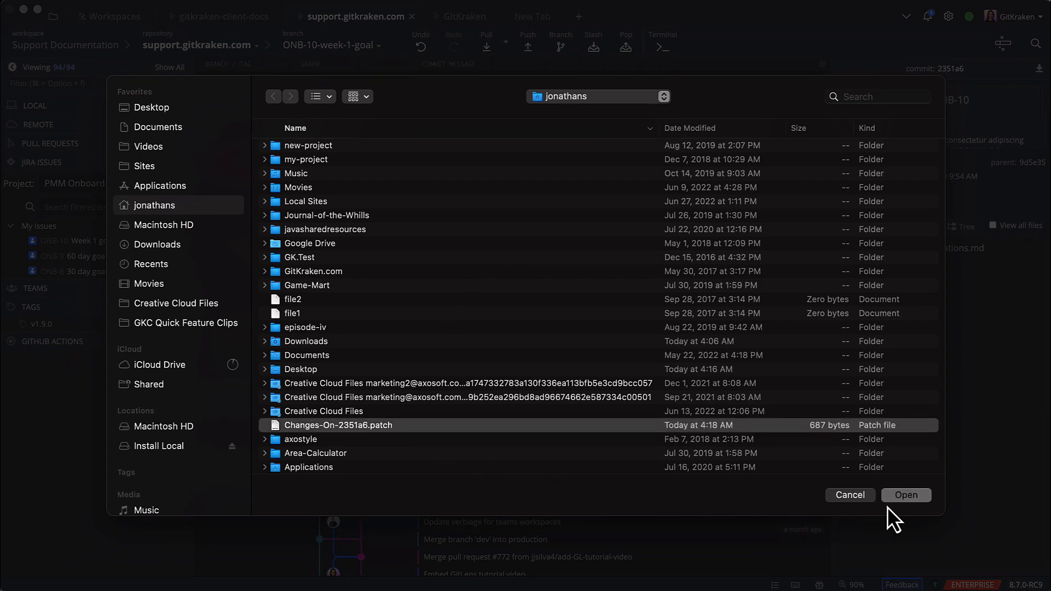
pyautogui.click(905, 495)
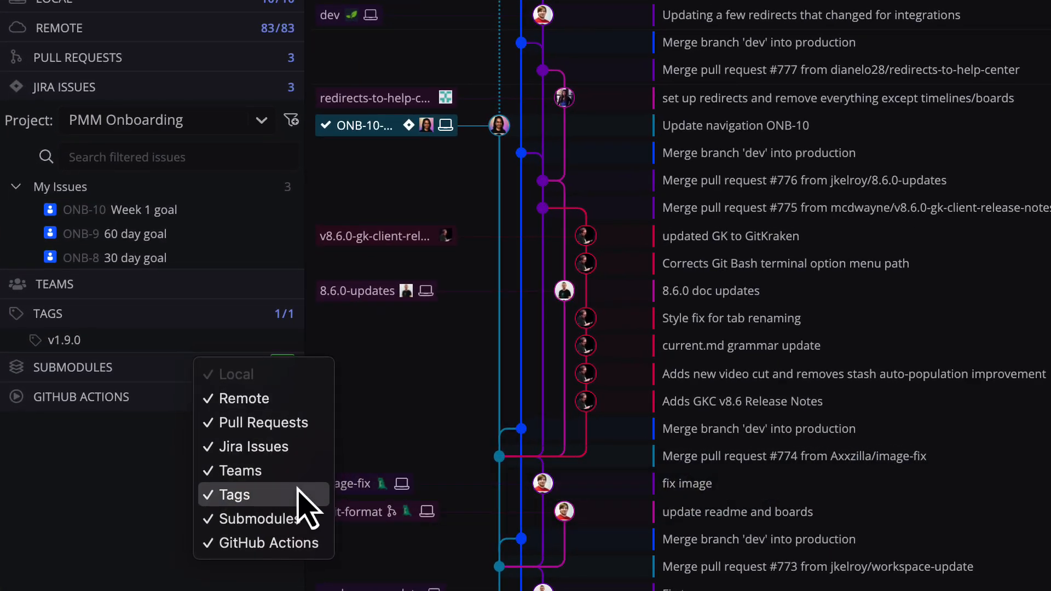
pyautogui.moveTo(256, 519)
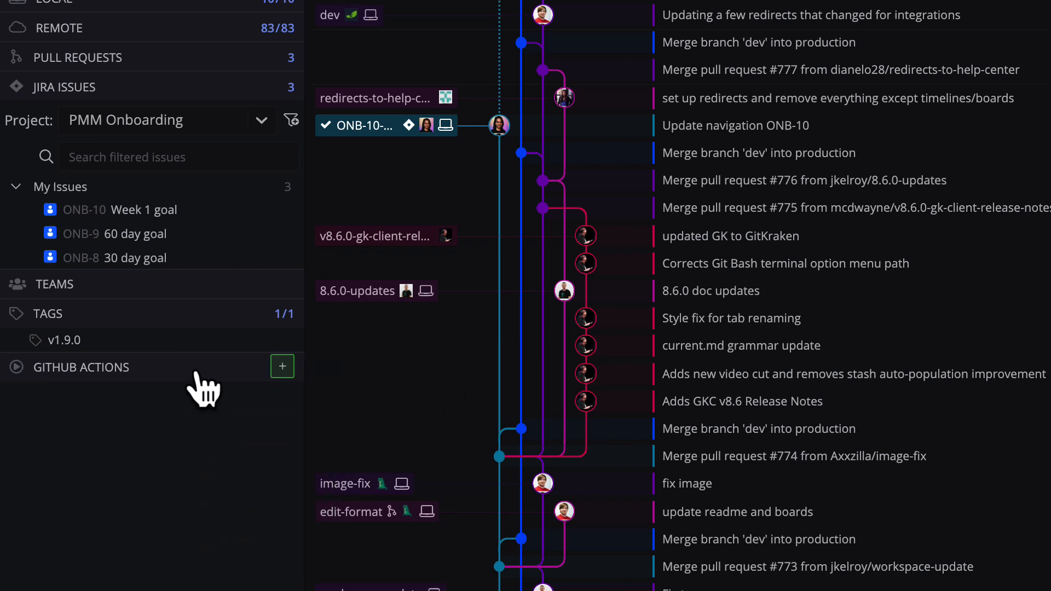
# Step: Hide the GitHub Actions section from the left panel's section list
pyautogui.click(282, 366)
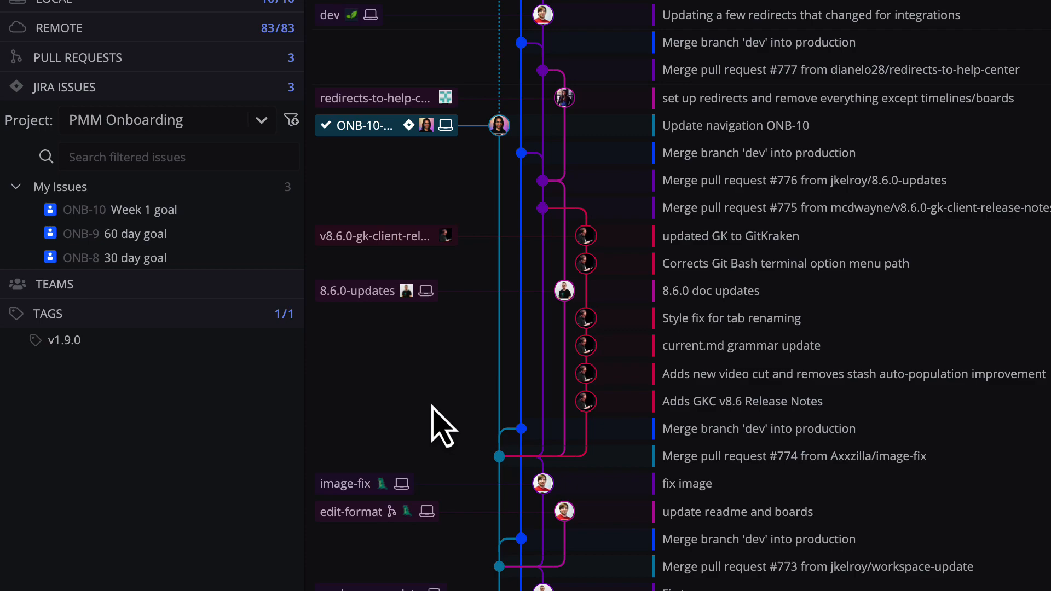
# Step: Add a new GitKraken CLI terminal tab beside the repository tabs
pyautogui.click(661, 6)
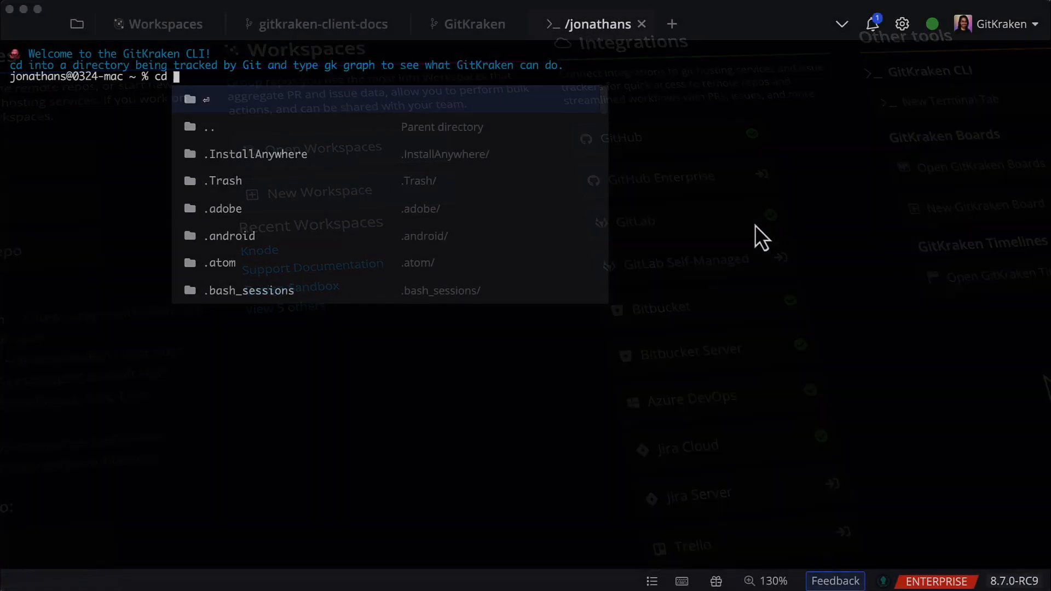
# Step: Enter the command cd ~/Sites/support at the terminal prompt
pyautogui.write('~/Sites/support')
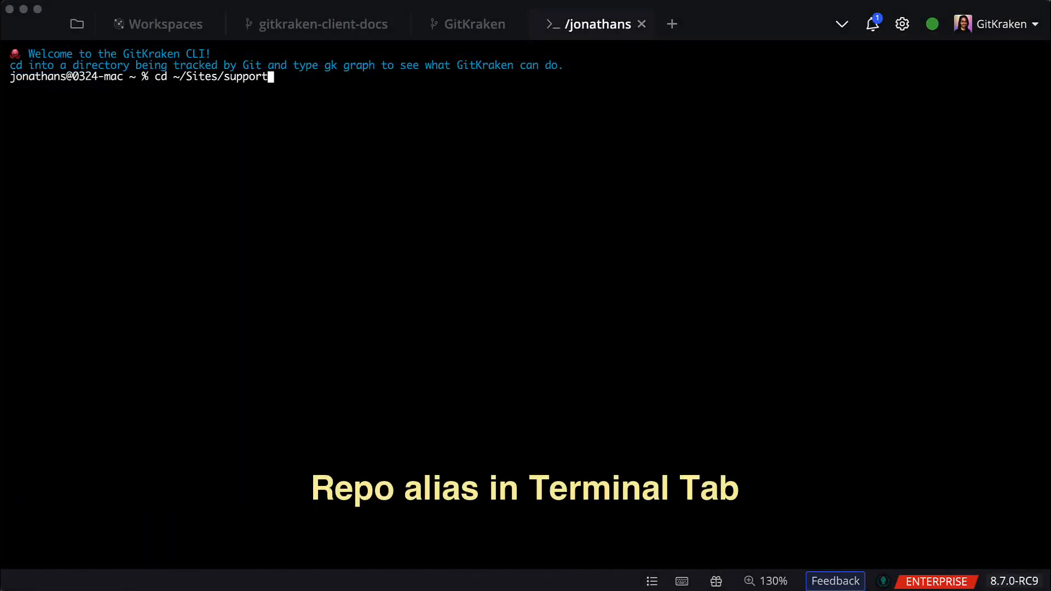